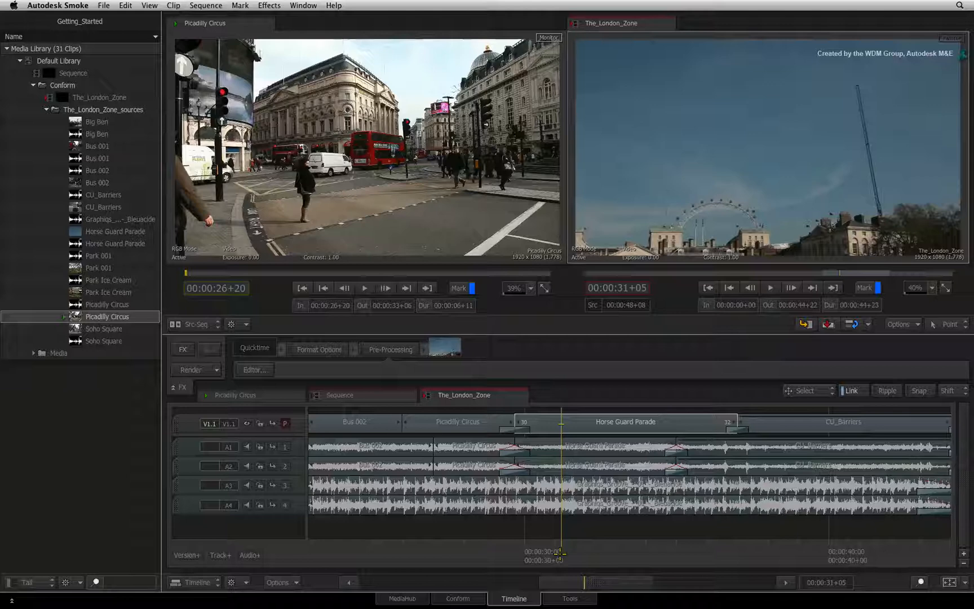
- Splice the Horse Guard Parade segment at four playback positions with Ctrl+V
key(ctrl+v)
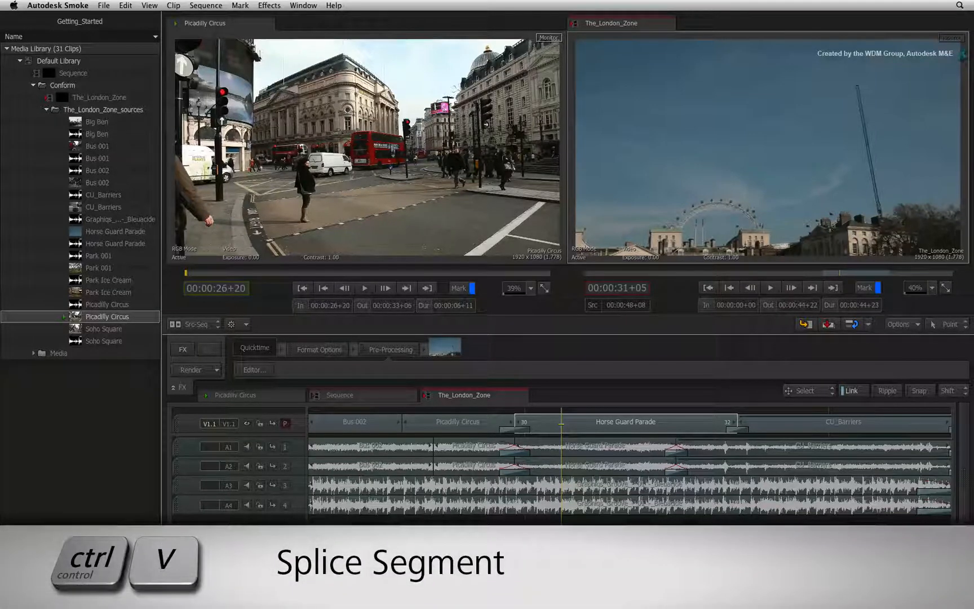
key(ctrl+v)
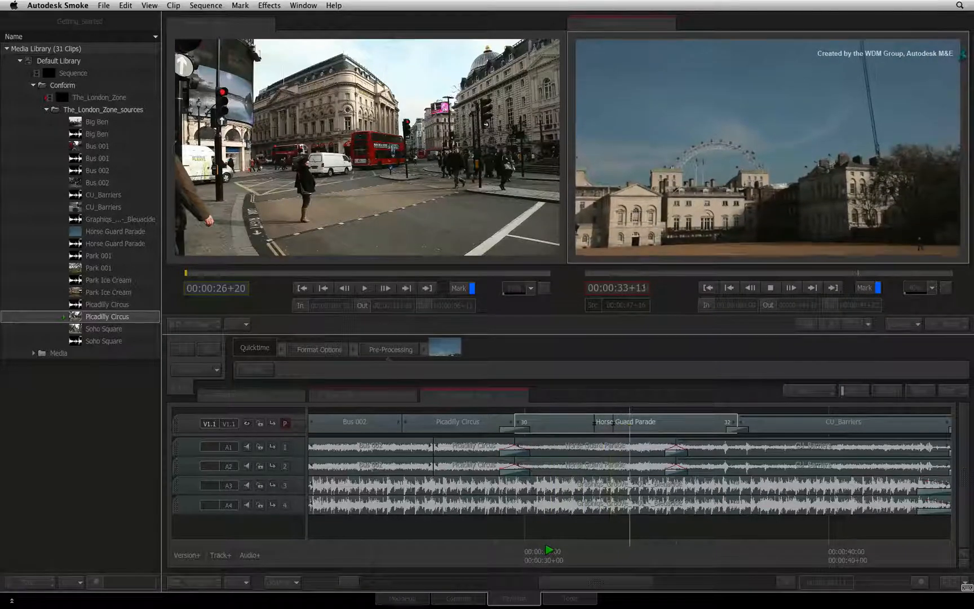
key(ctrl+v)
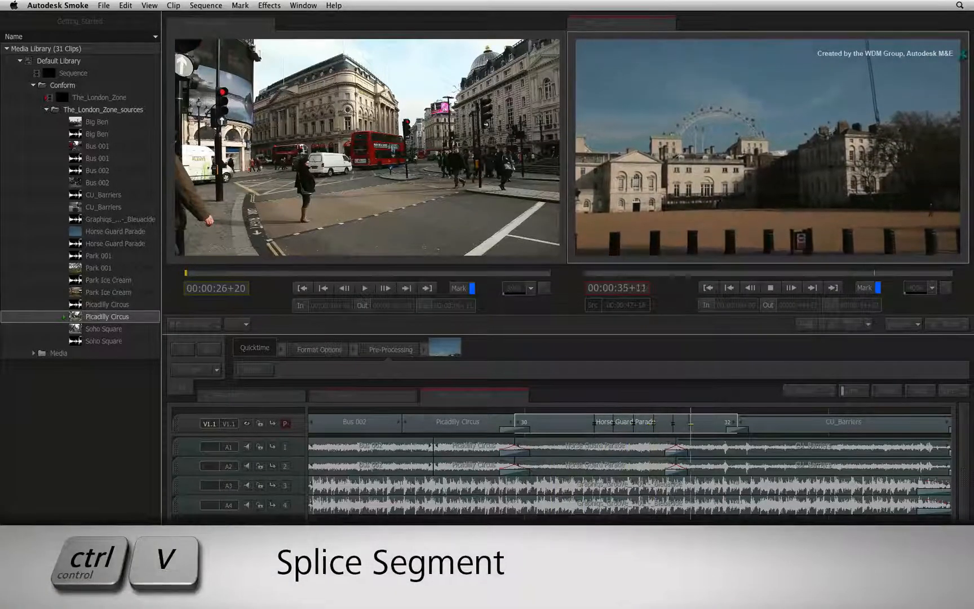
key(ctrl+v)
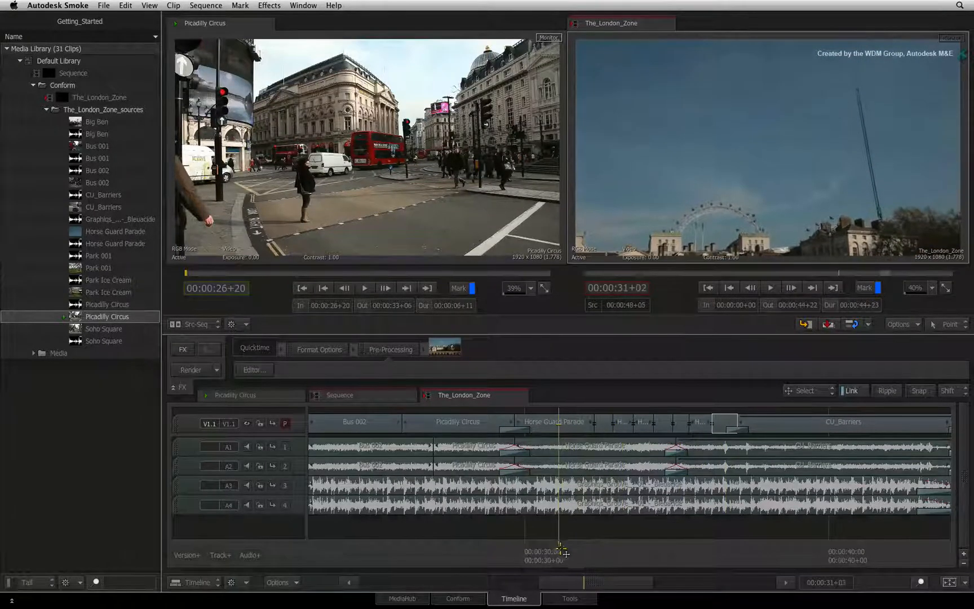
- Undo the Horse Guard Parade splices so the segment is whole again
key(ctrl+shift+v)
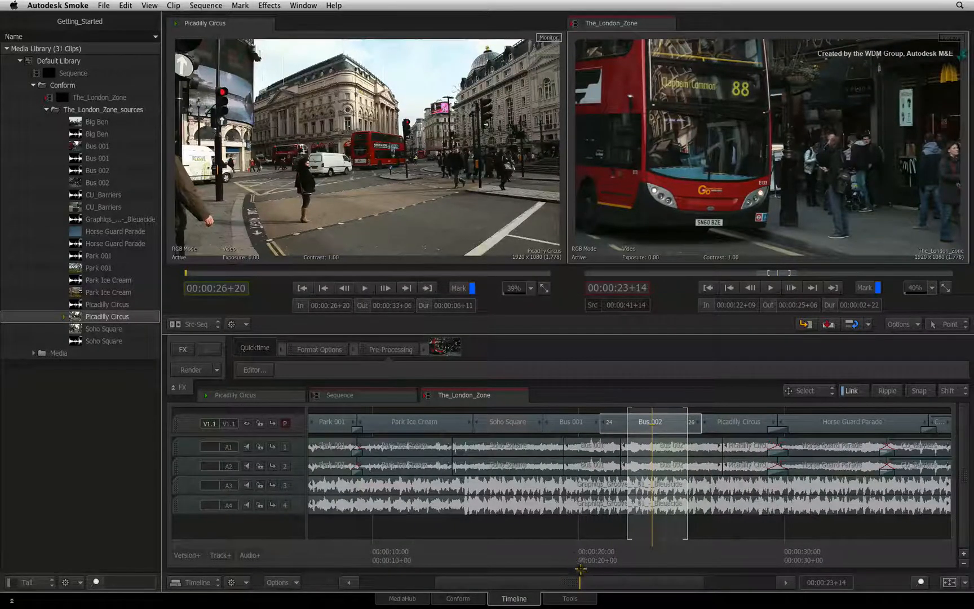
key(option+x)
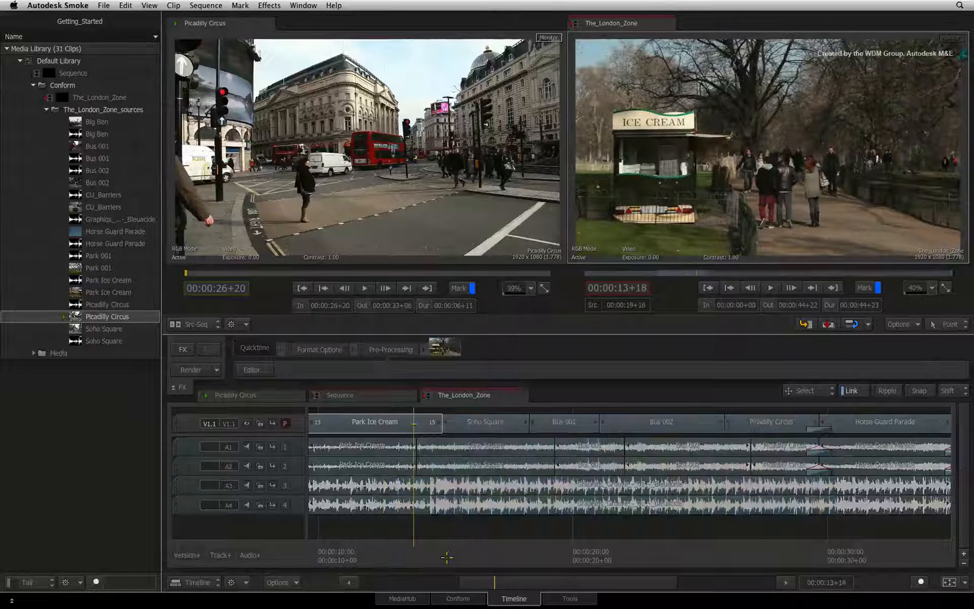
- Select Bus 001 and Bus 002 and lift them, leaving a gap before Picadilly Circus
click(549, 552)
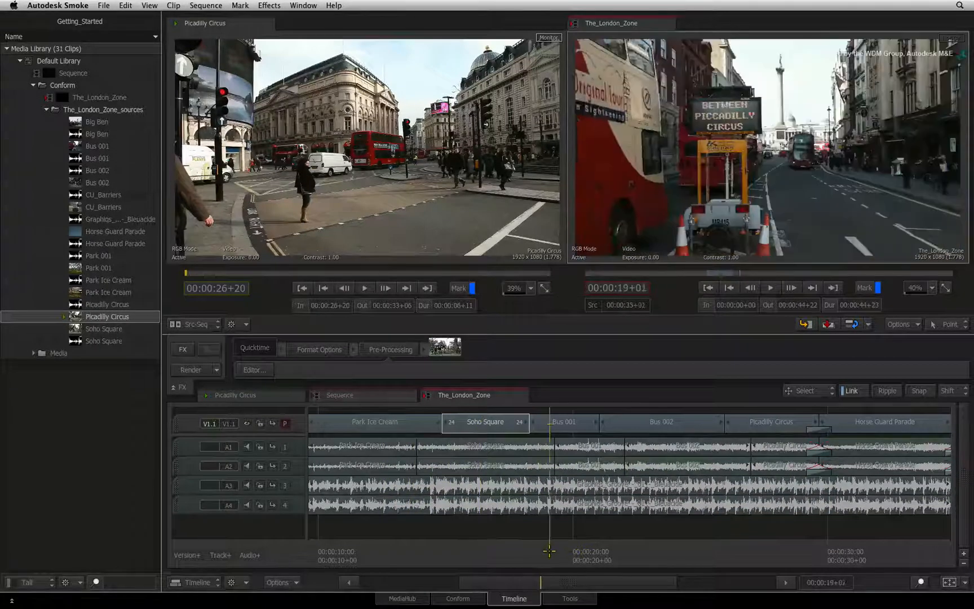
click(550, 421)
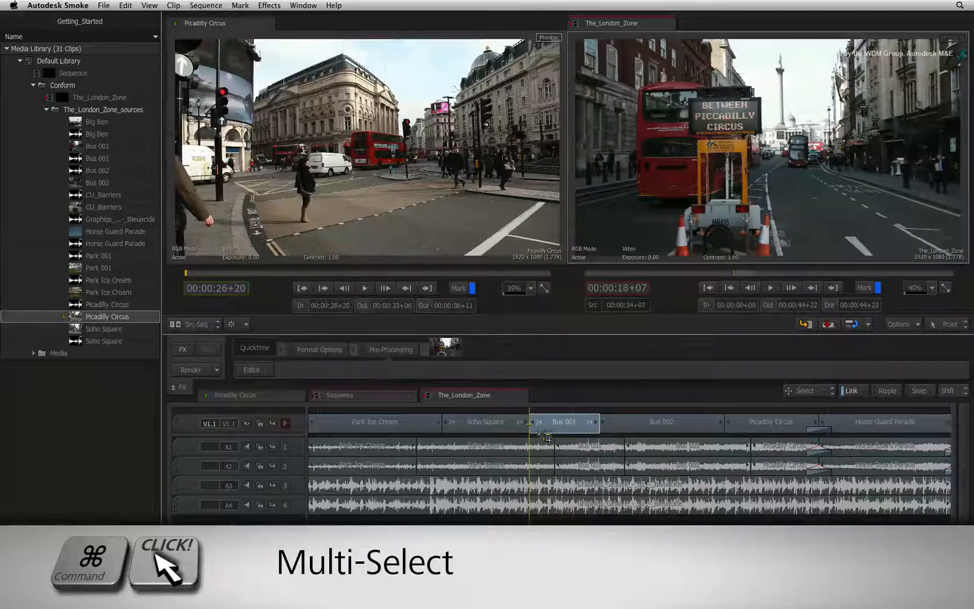
click(661, 421)
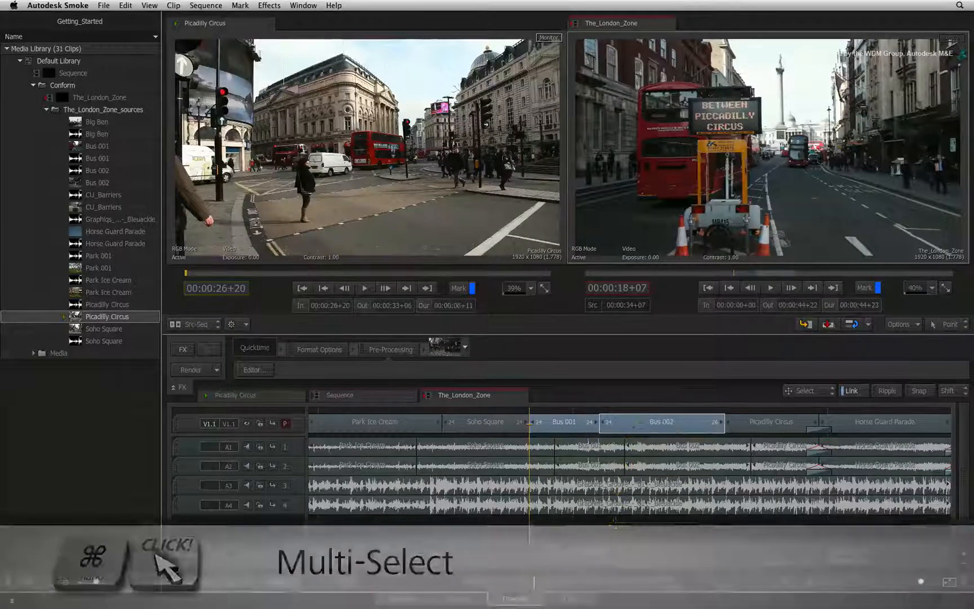
key(Delete)
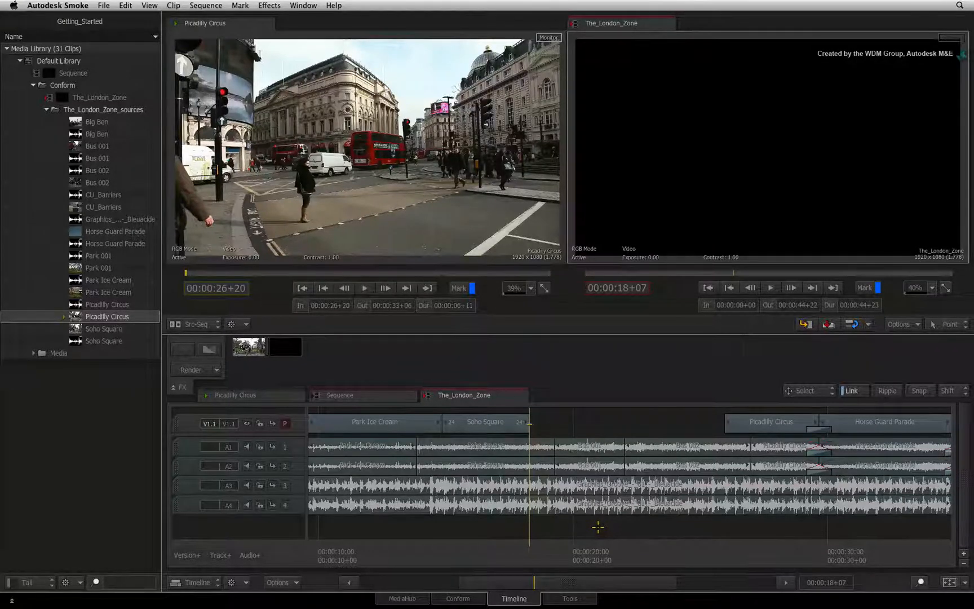
- Undo the lift so Bus 001 and Bus 002 fill the gap again
key(cmd+z)
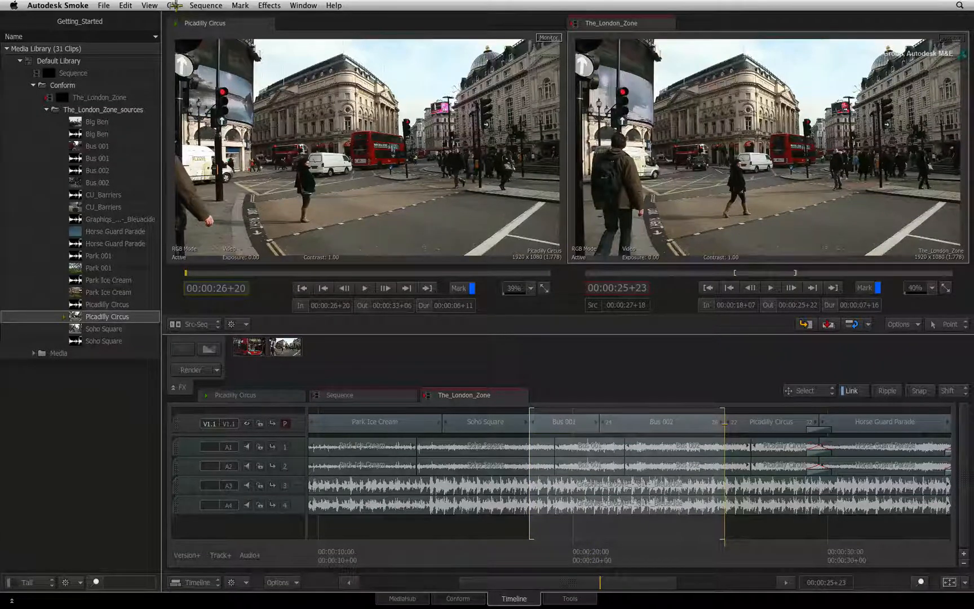
- Create The_London_Zone_Subclip_001 from the In/Out range and load it in the source viewer
key(cmd+u)
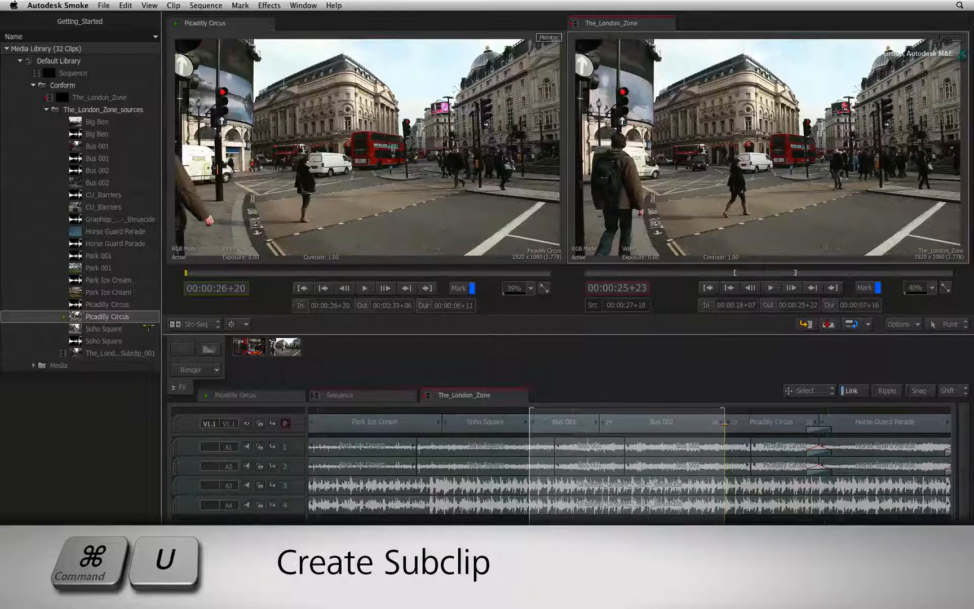
key(cmd+u)
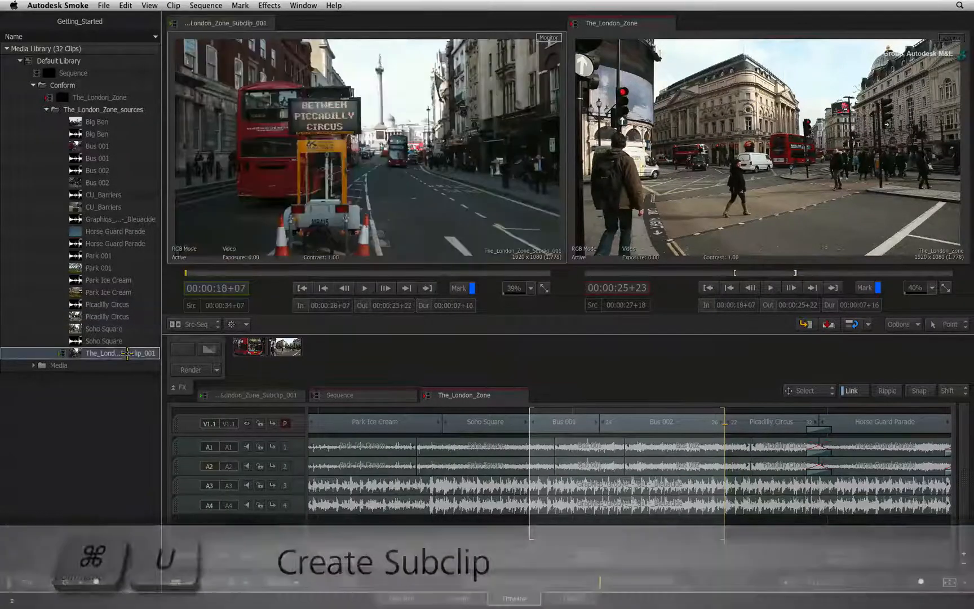